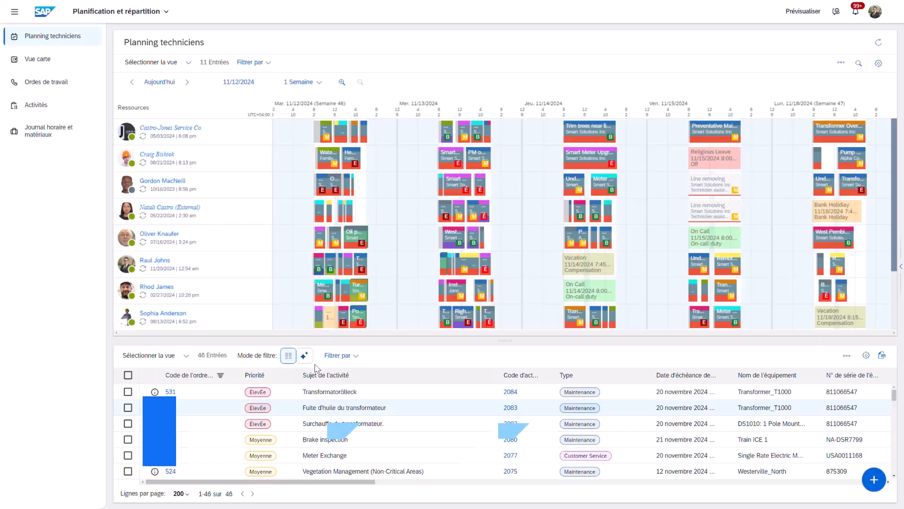
Step: Filter by French AI query for today's high-priority service calls, then open the transformer oil-leak activity
left_click(305, 356)
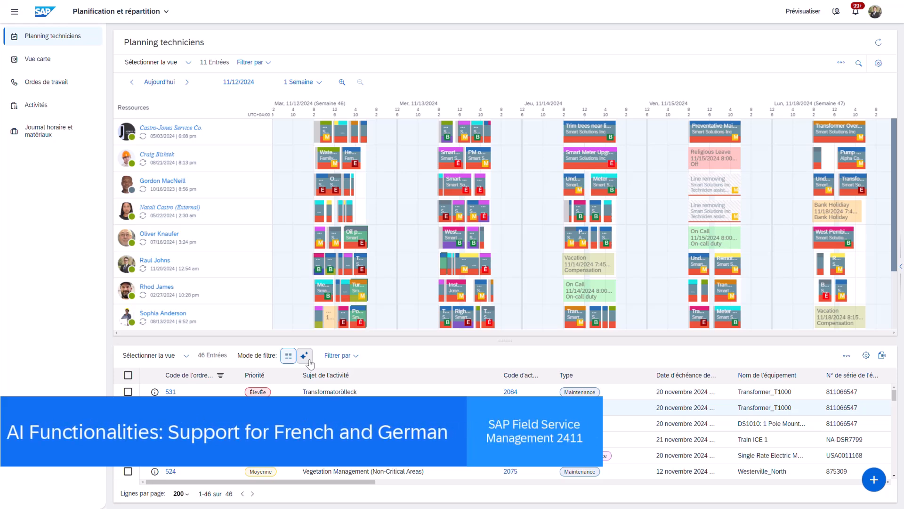
type("mon")
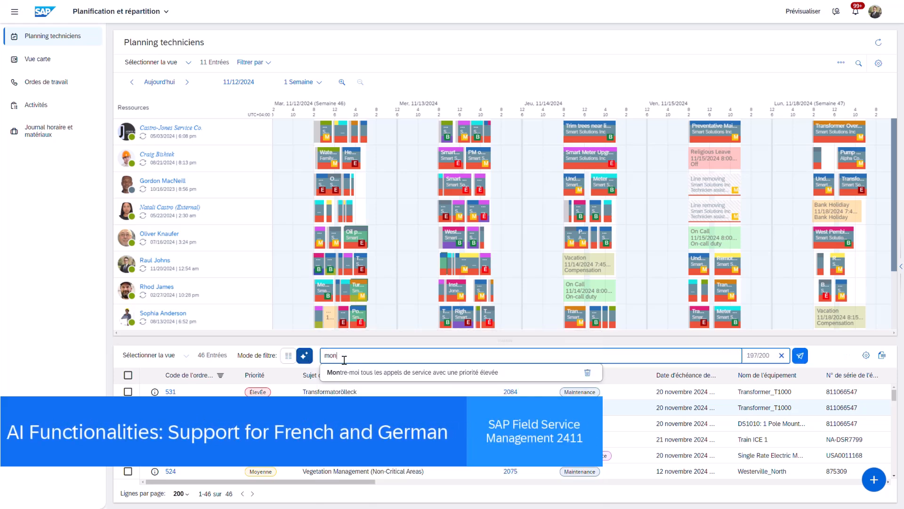
left_click(799, 356)
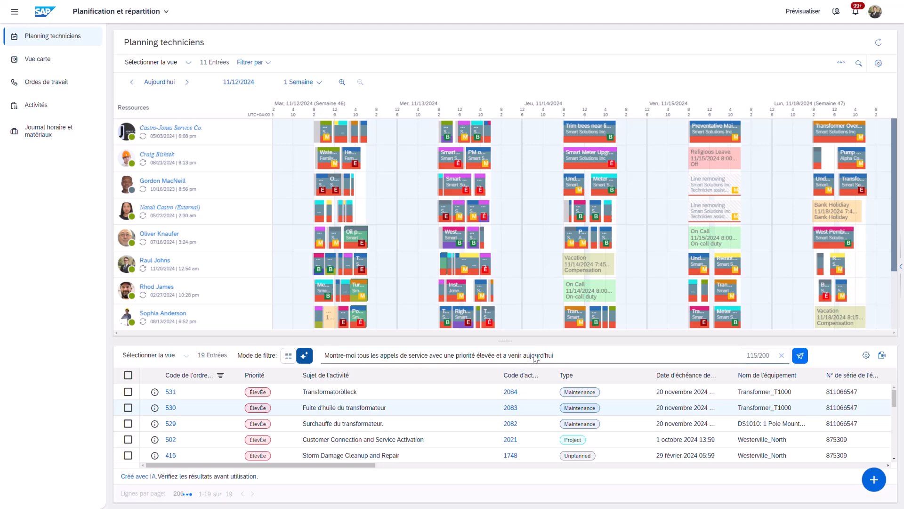
left_click(796, 356)
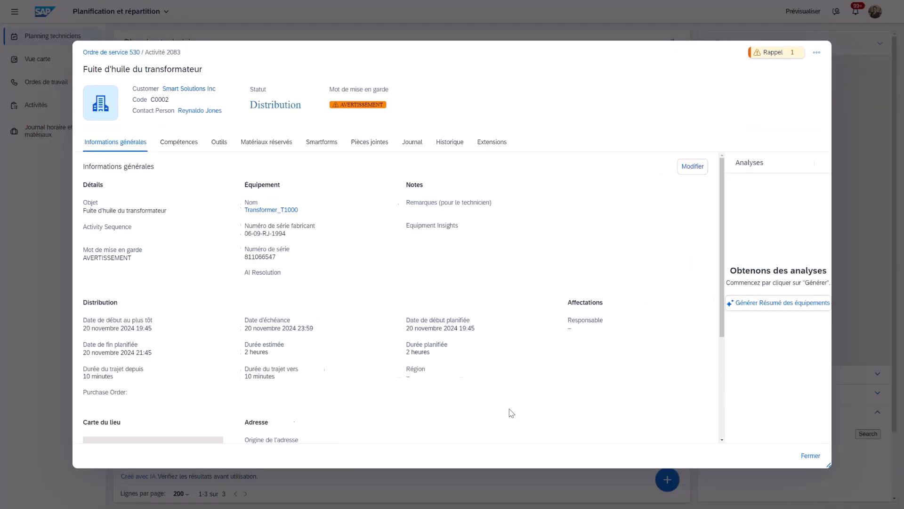
Step: Generate the French equipment summary of Transformer_T1000's last five activities and scroll through it
left_click(782, 303)
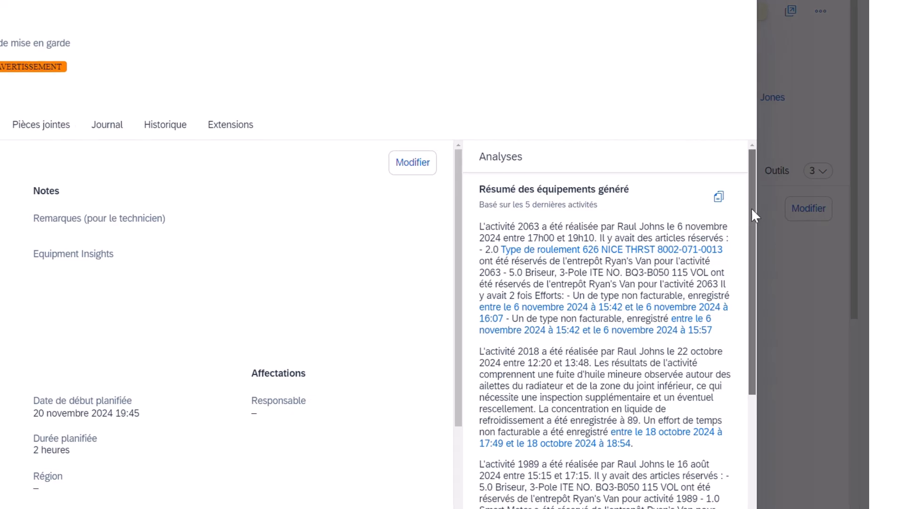
scroll("down", 3)
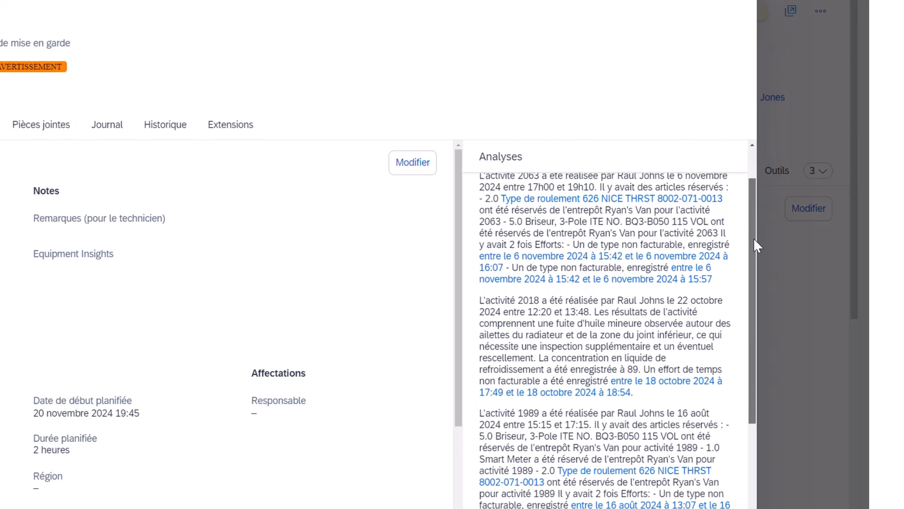
scroll("down", 3)
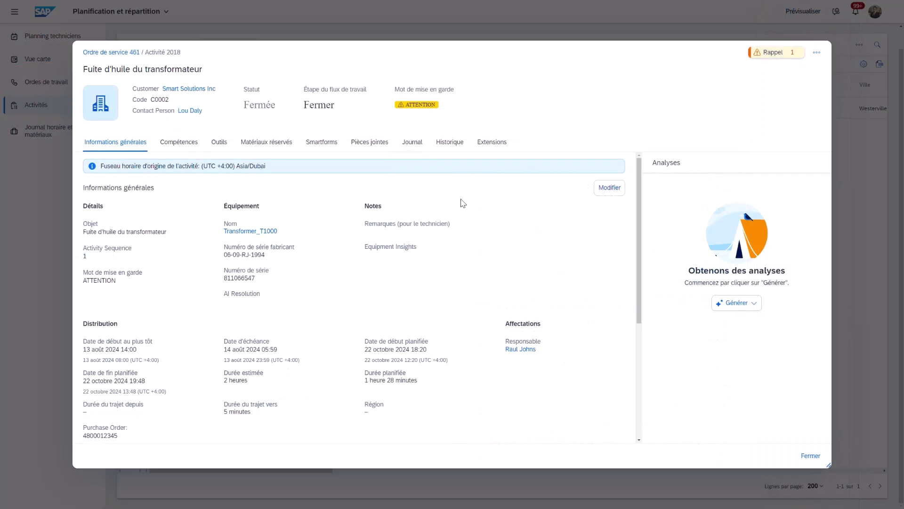
Step: Request AI insights for activity 2018
left_click(731, 302)
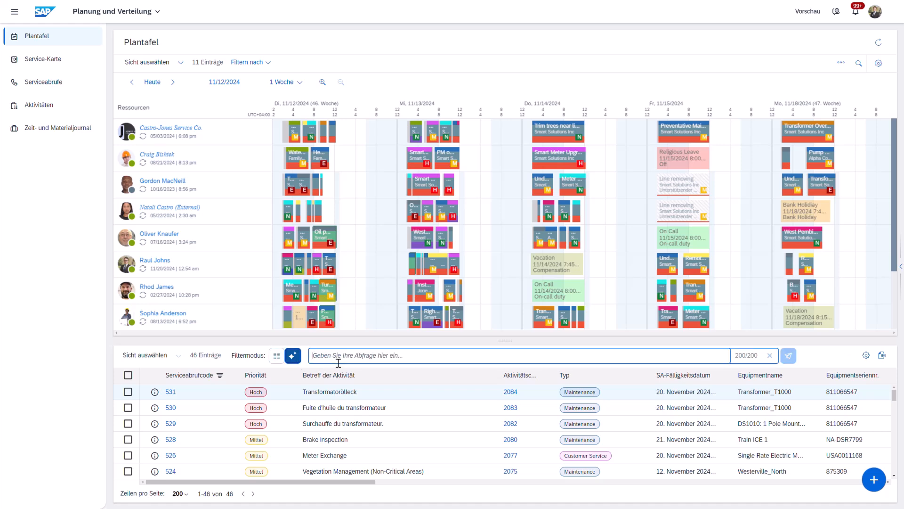
Step: Run the AI filter 'Zeige mir alle heute fälligen Serviceabrufe mit hoher Priorität an' and open activity 2084
type("Zeige mir alle heute fälligen Serviceabrufe mit hoher Priorität an")
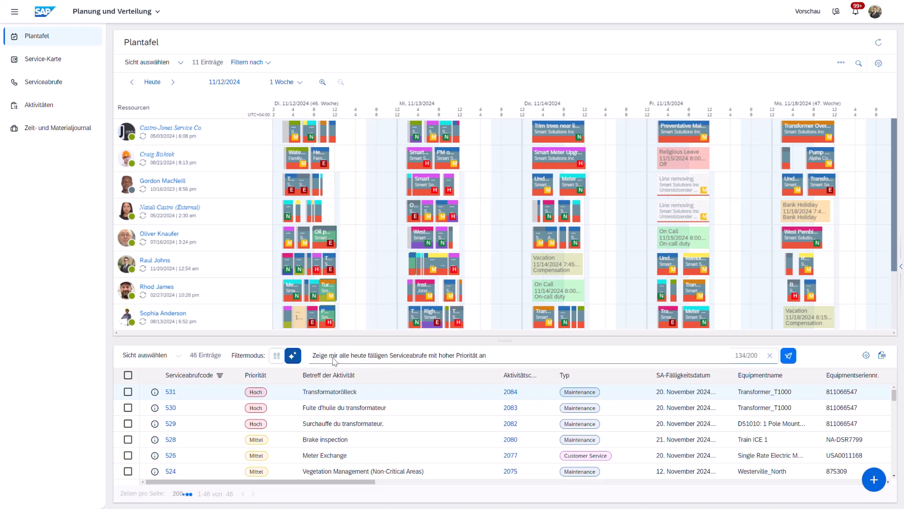
left_click(788, 356)
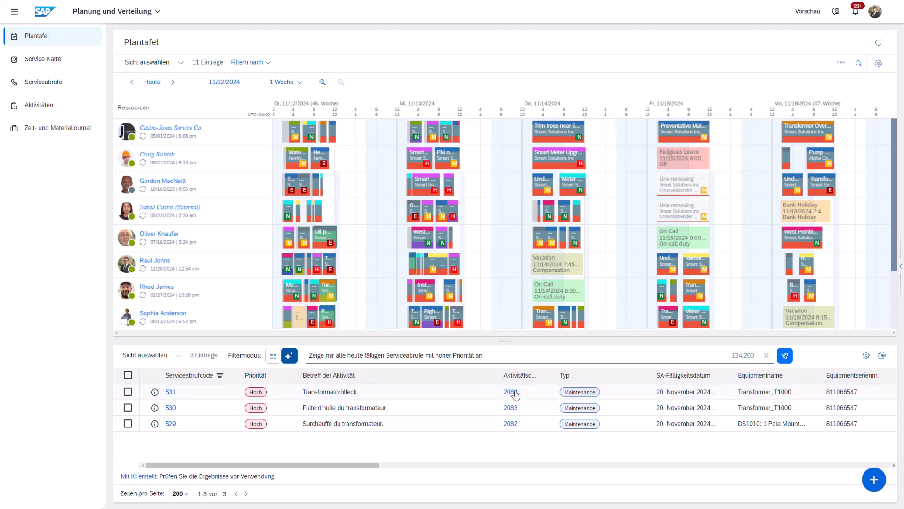
left_click(508, 392)
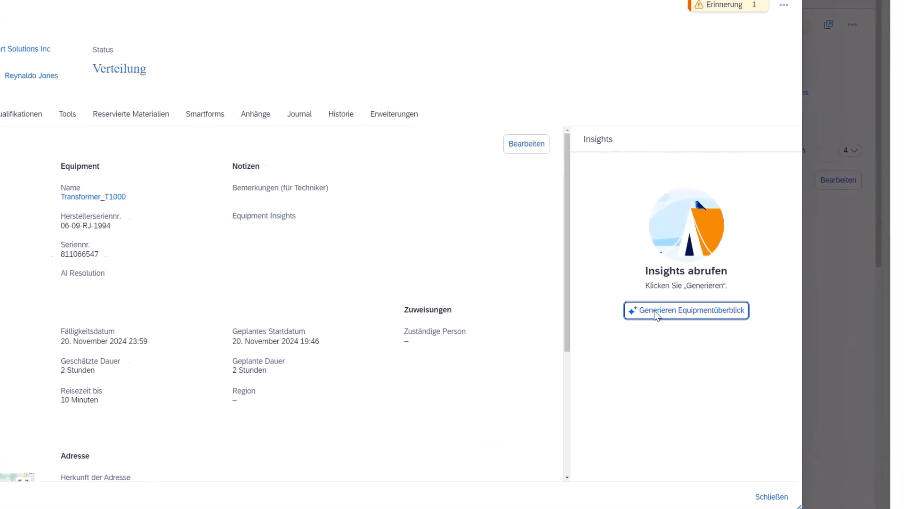
Step: Generate the 'Equipmentüberblick' of Transformer_T1000's recent activities and scroll through the text
left_click(686, 310)
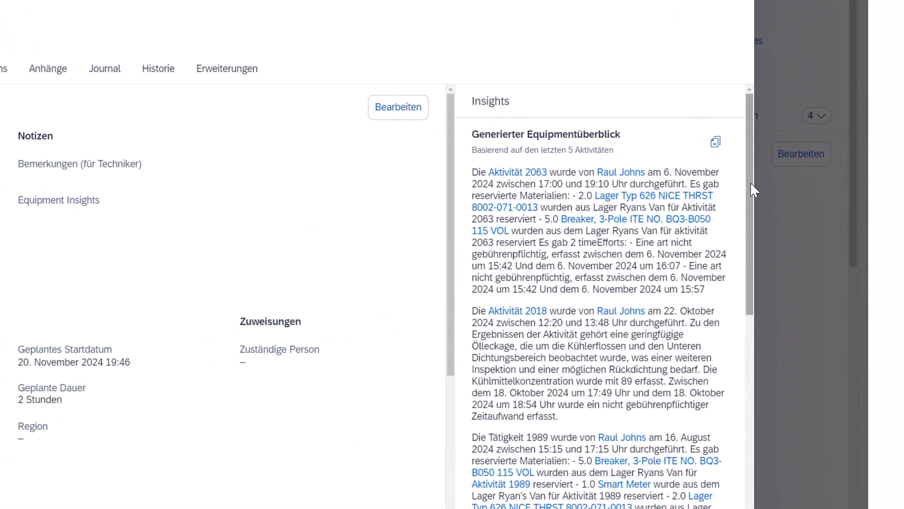
scroll("down", 3)
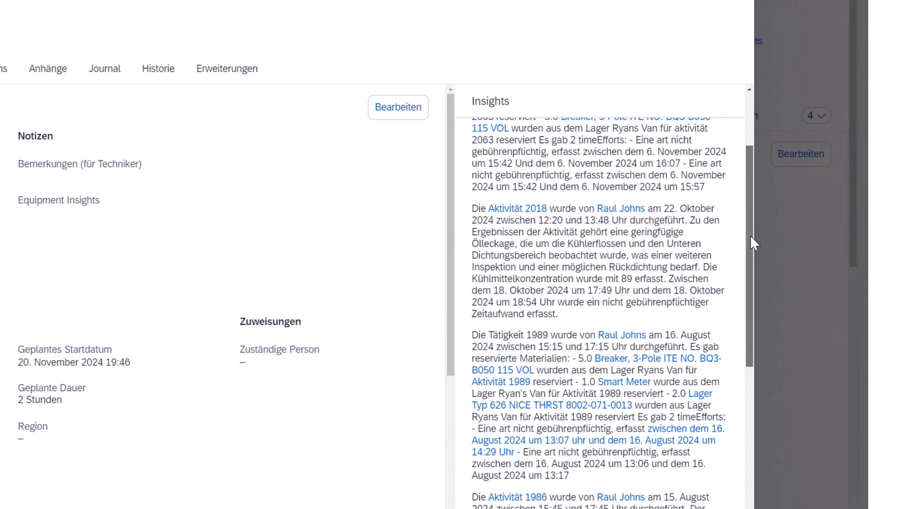
scroll("down", 3)
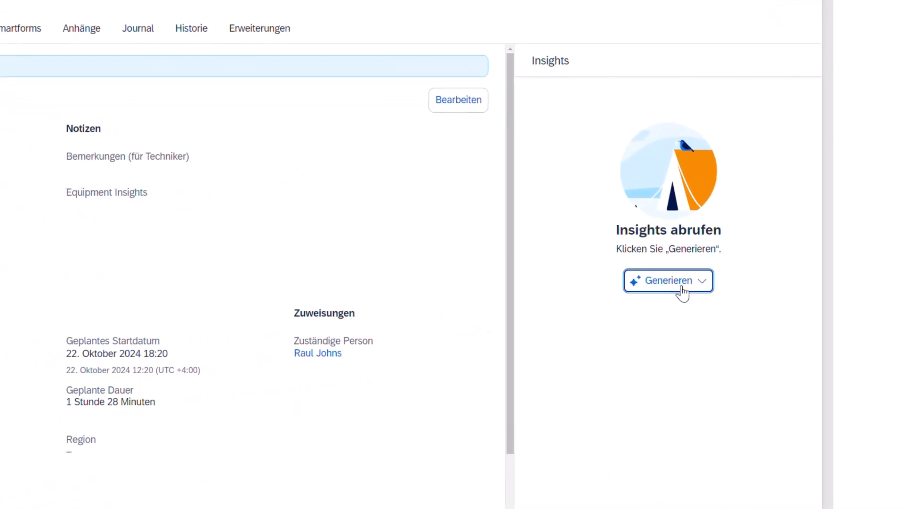
Step: Generate the German AI overview of activity 2018's oil leak findings
left_click(668, 280)
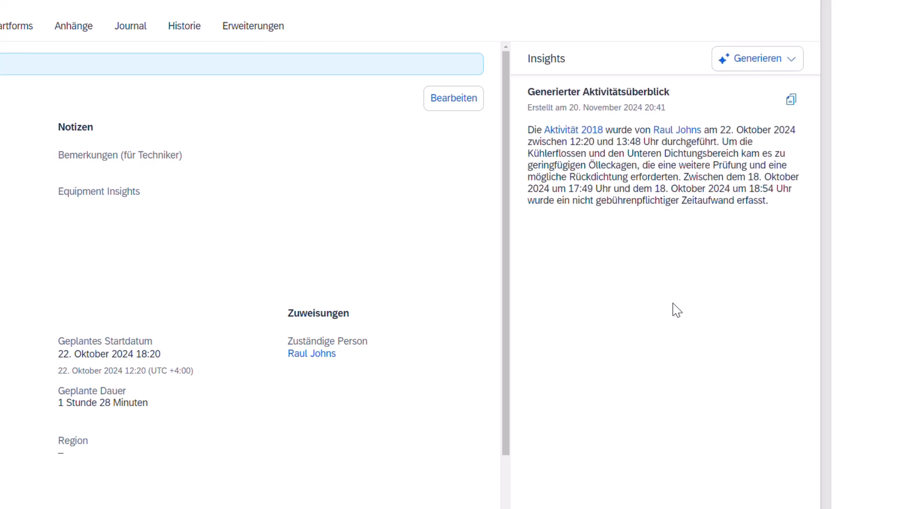
mouse_move(683, 177)
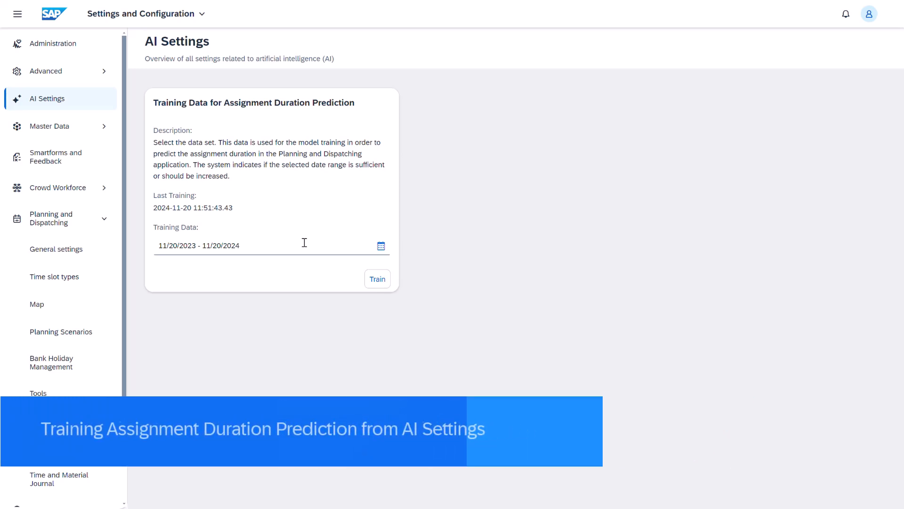
Step: Open the Training Data date picker and select a date for duration-prediction training
left_click(381, 245)
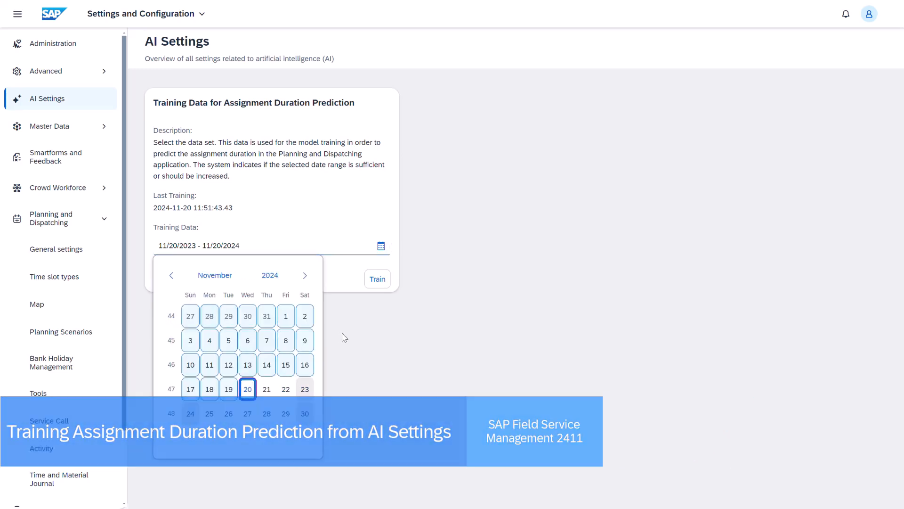
left_click(377, 279)
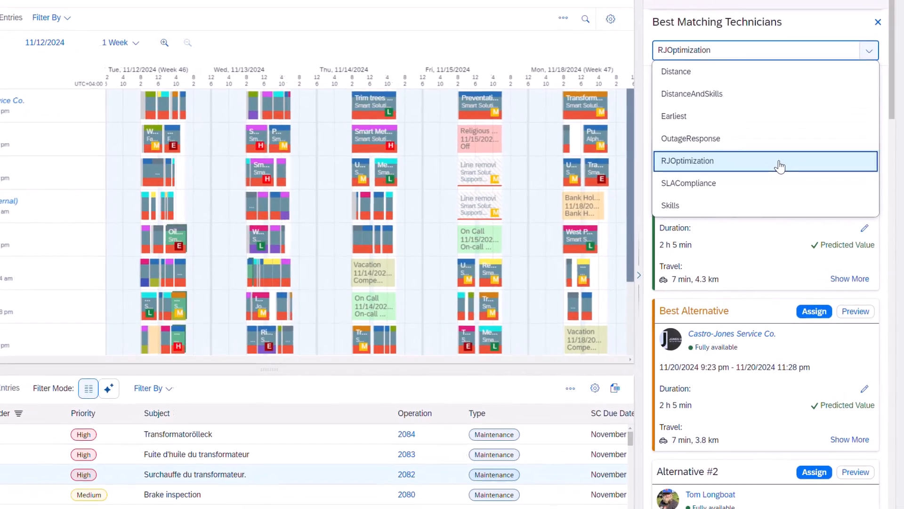
Step: Apply the RJOptimization policy and review Best Option, Best Alternative and Alternative #2
left_click(688, 161)
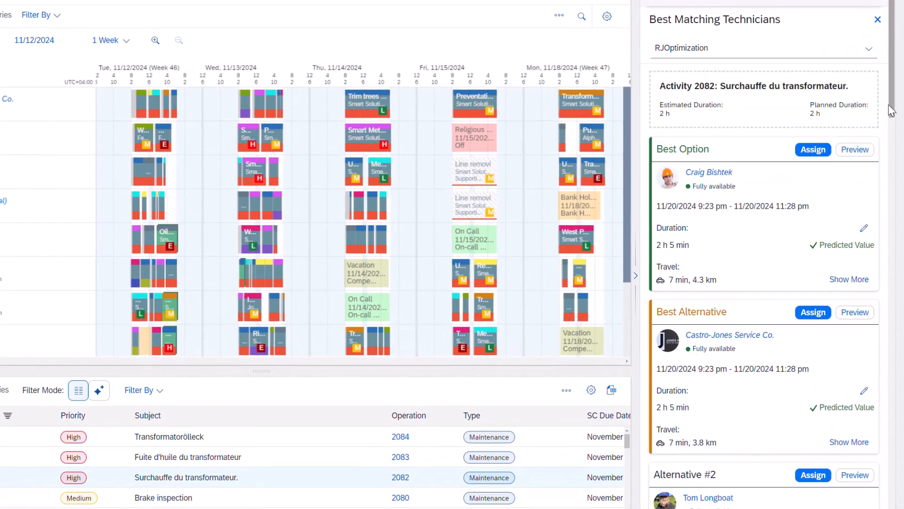
scroll("down", 3)
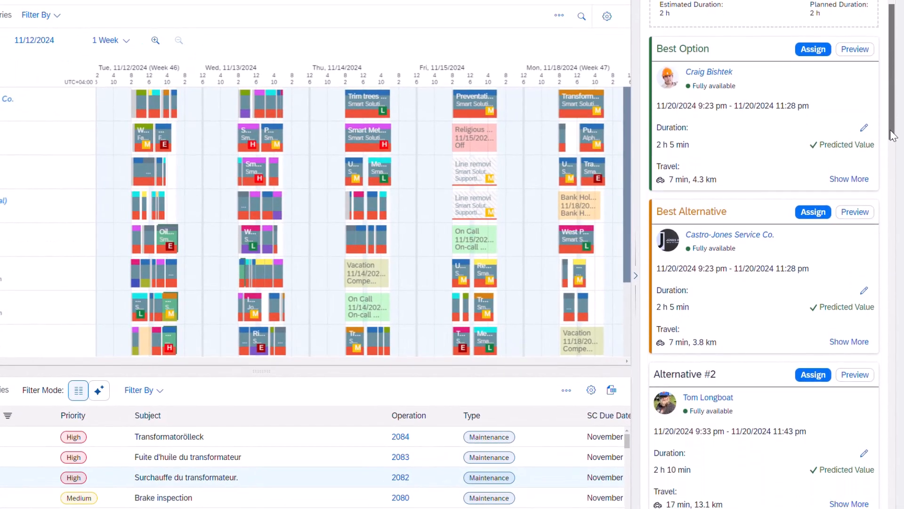
scroll("down", 3)
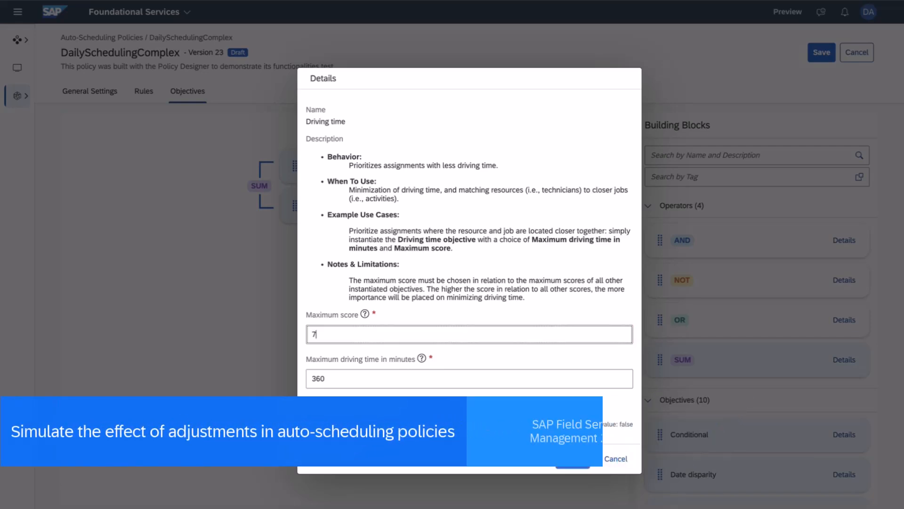
Step: Set Driving time's maximum score to 720, save DailySchedulingComplex, and open its simulation setup
type("20")
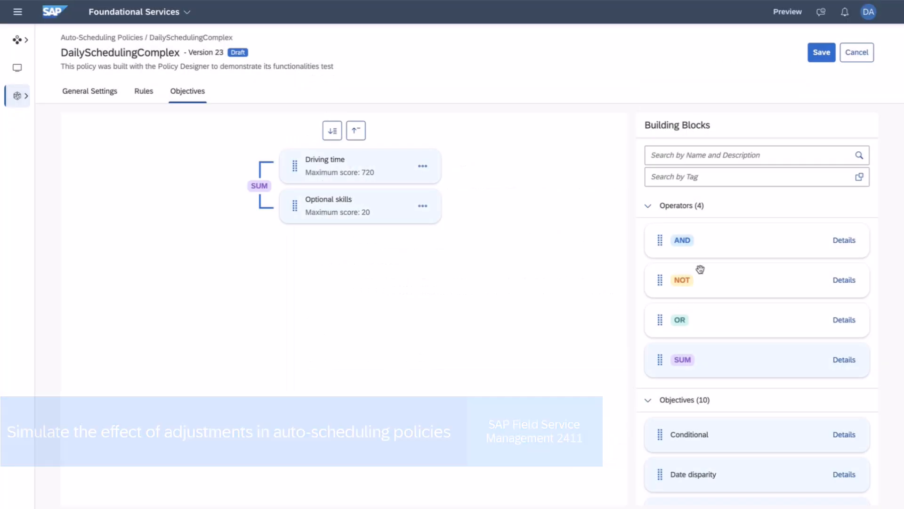
left_click(857, 52)
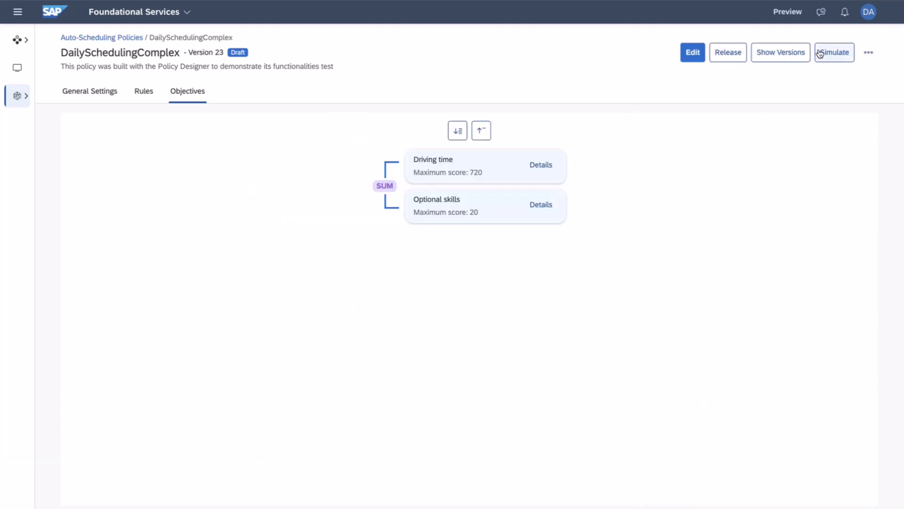
left_click(834, 52)
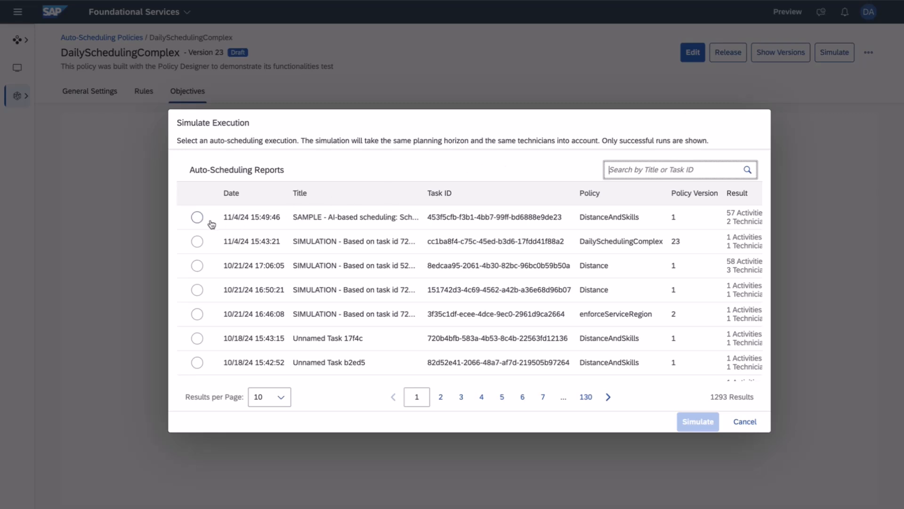
Step: Simulate the policy against the 11/4/24 SAMPLE AI-based scheduling run and open the reports
left_click(197, 217)
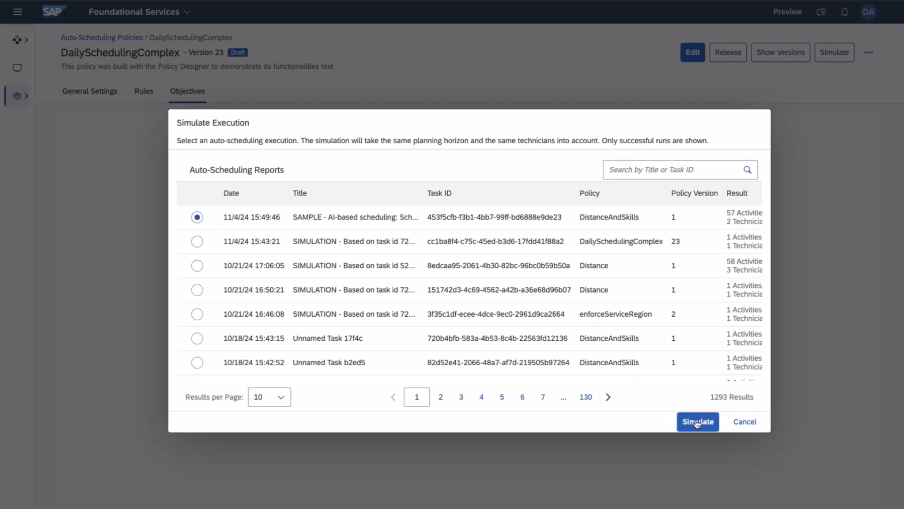
left_click(697, 422)
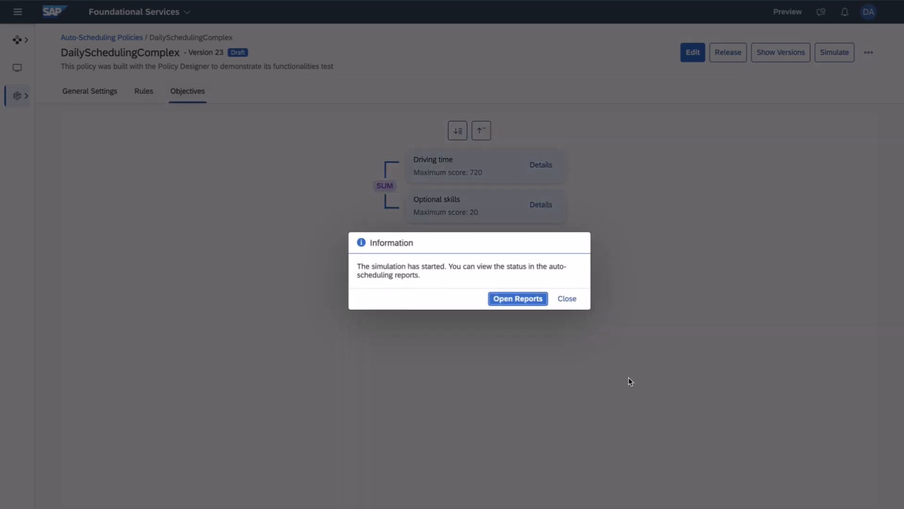
left_click(518, 299)
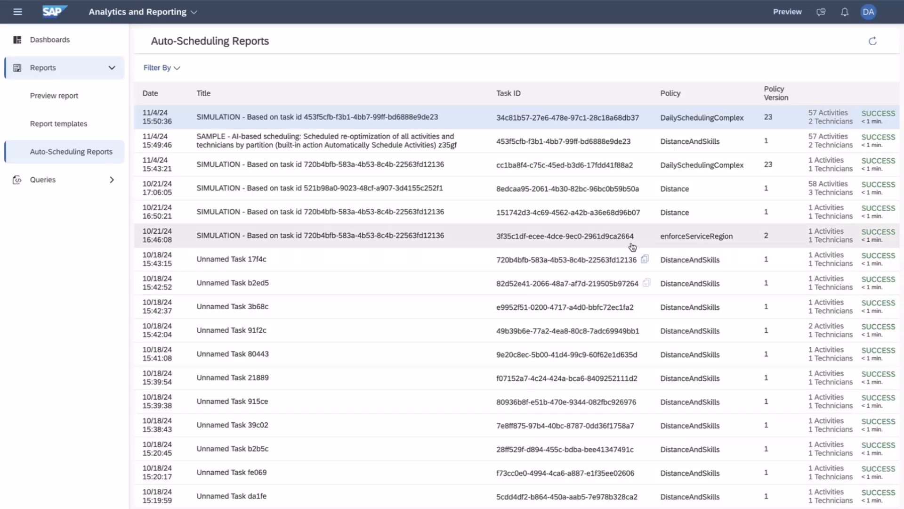
Step: Open the DailySchedulingComplex simulation's Report Summary, showing 28 scheduled activities and no bookings
left_click(319, 117)
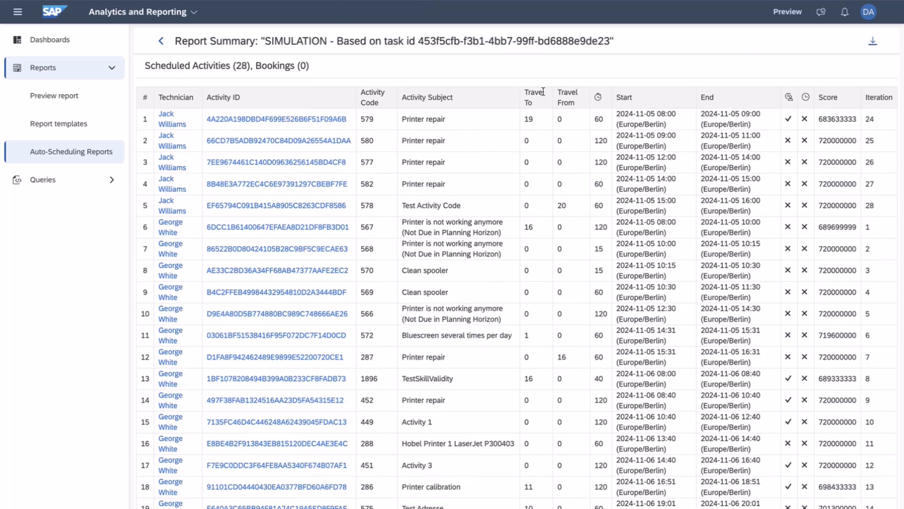
mouse_move(541, 122)
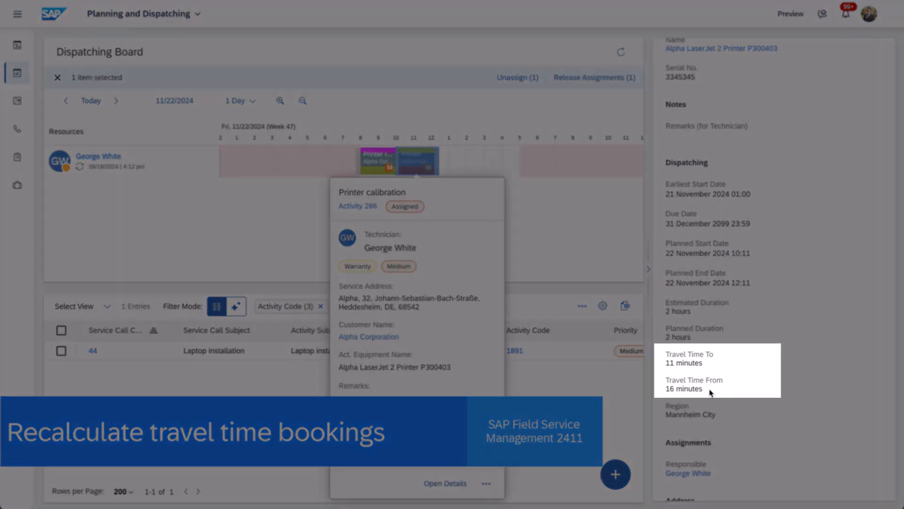
mouse_move(493, 220)
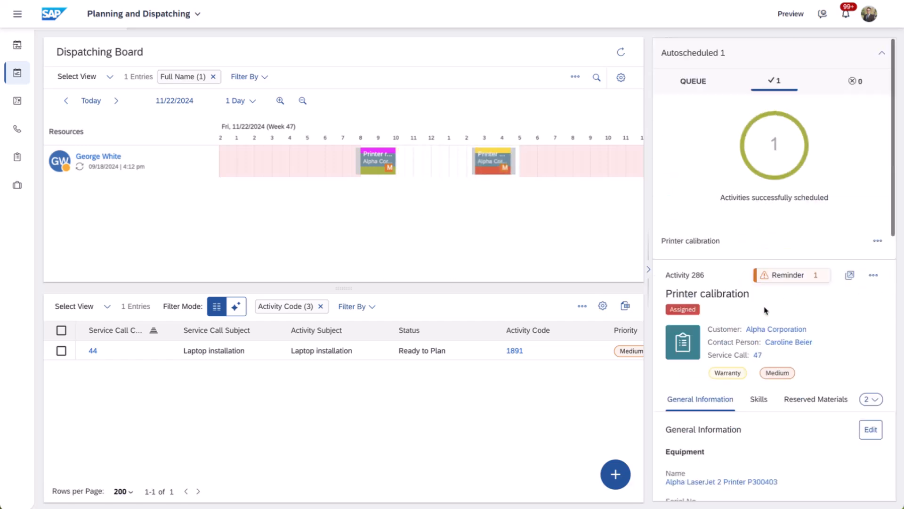
Step: Schedule the queued laptop installation now, then check Printer calibration's 14:30 start and 29-minute travel
left_click(693, 81)
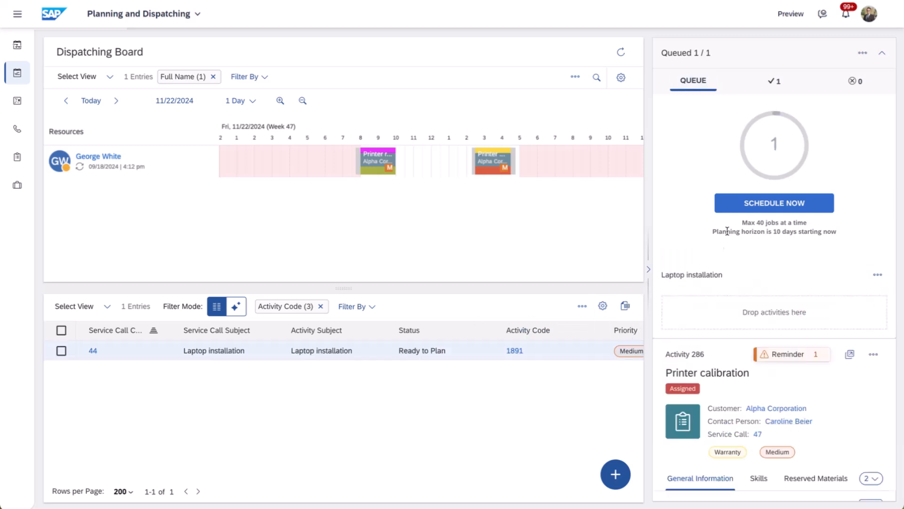
left_click(774, 203)
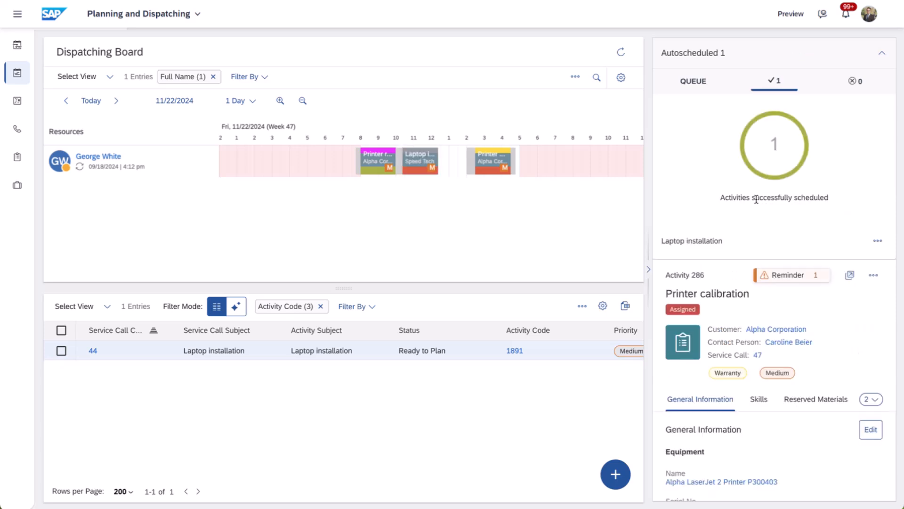
left_click(492, 161)
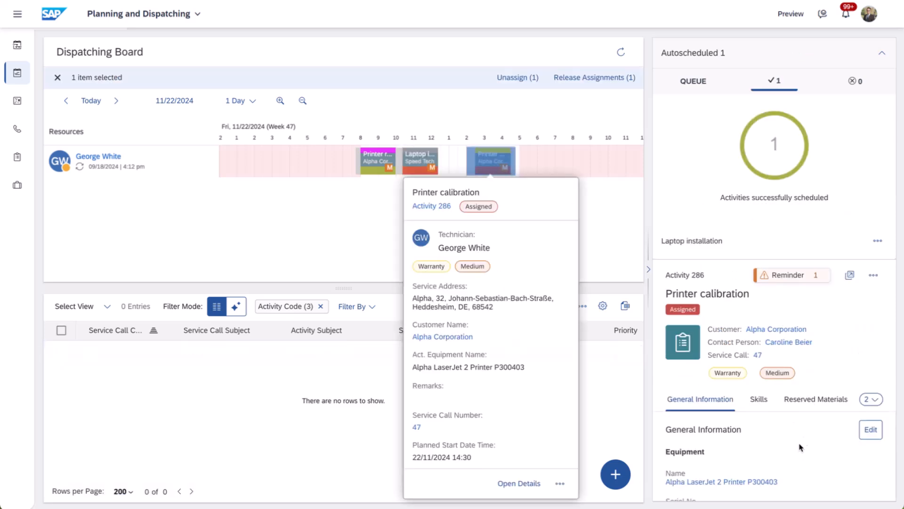
scroll("down", 3)
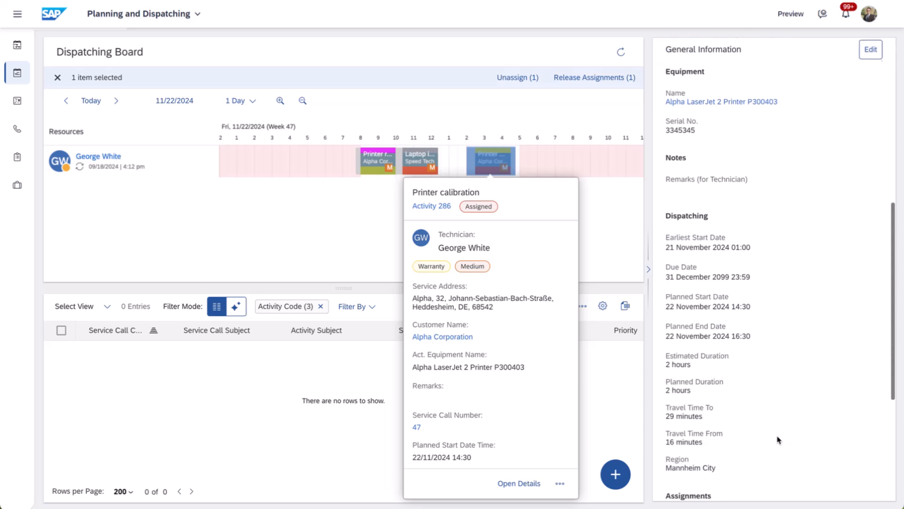
mouse_move(695, 418)
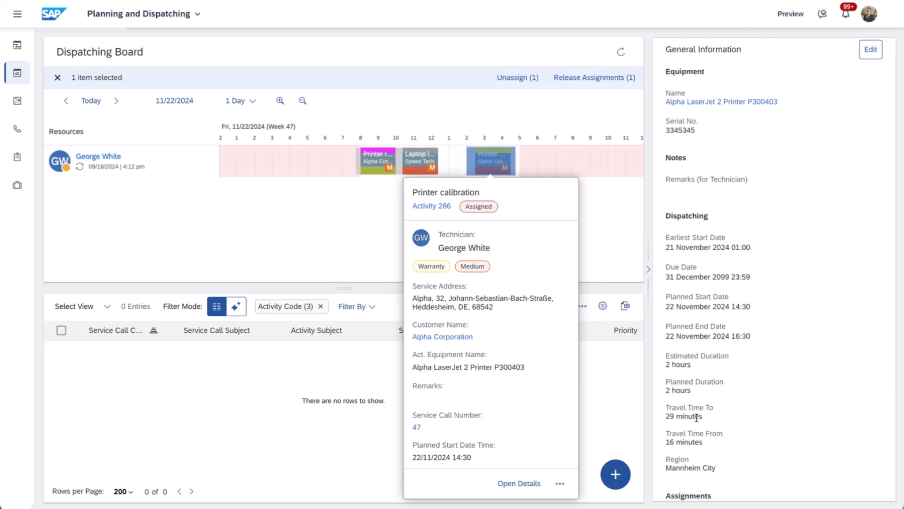